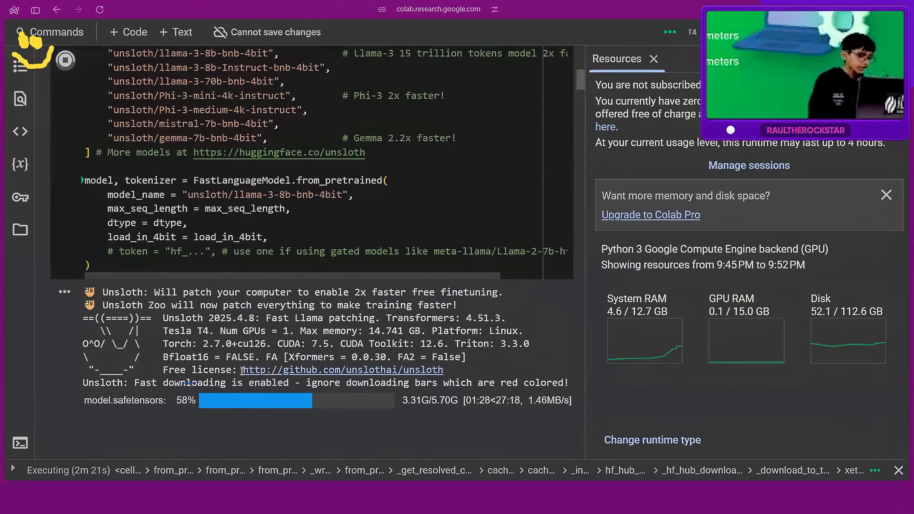
Step: Review the marvel-dataset1 instruction/input/output columns on Hugging Face and return to the Colab notebook
{"action": "scroll", "scroll_direction": "down", "scroll_amount": 3}
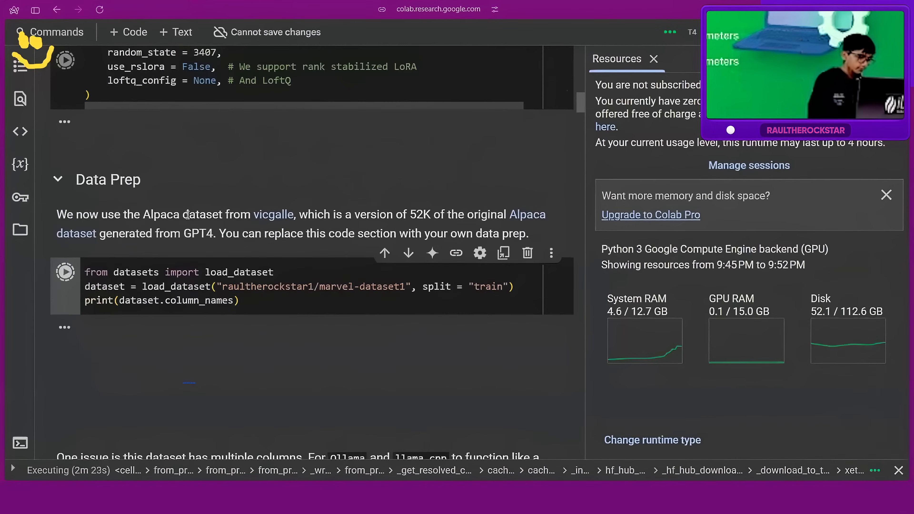
{"action": "scroll", "scroll_direction": "down", "scroll_amount": 3}
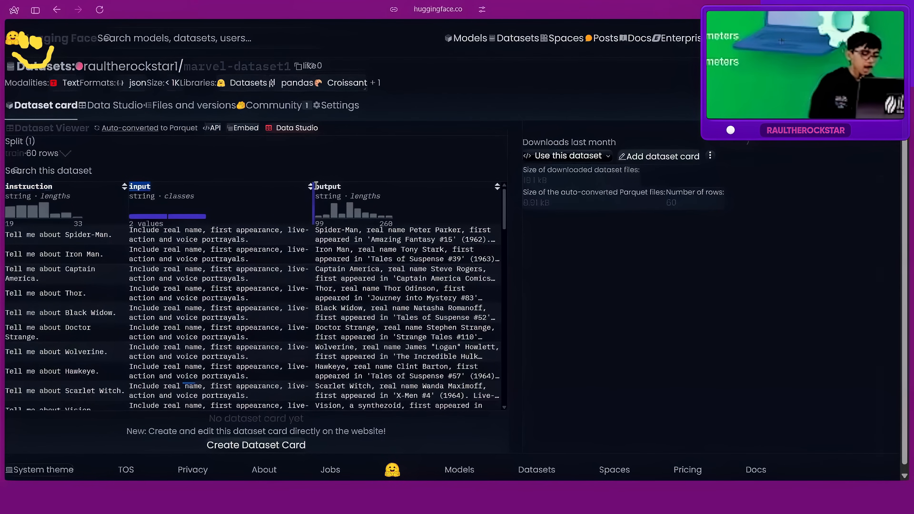
{"action": "double_click", "coordinate": [328, 187]}
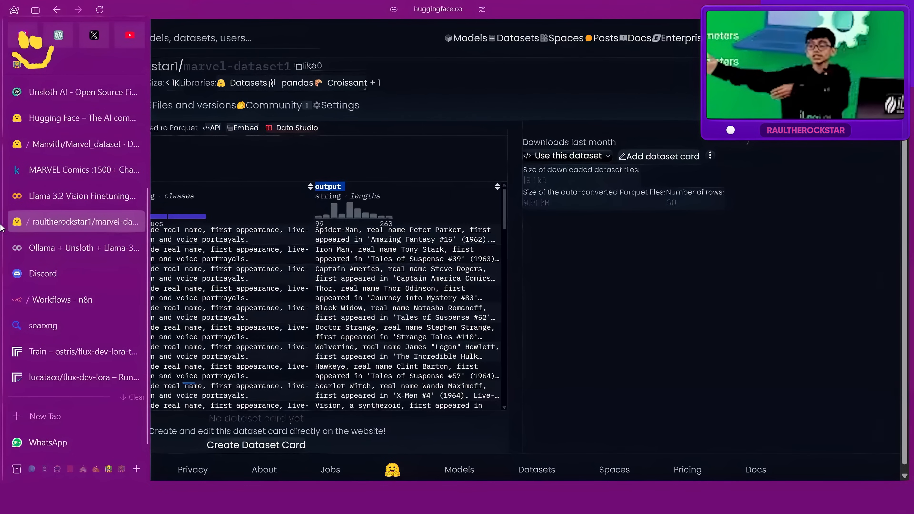
{"action": "left_click", "coordinate": [76, 248]}
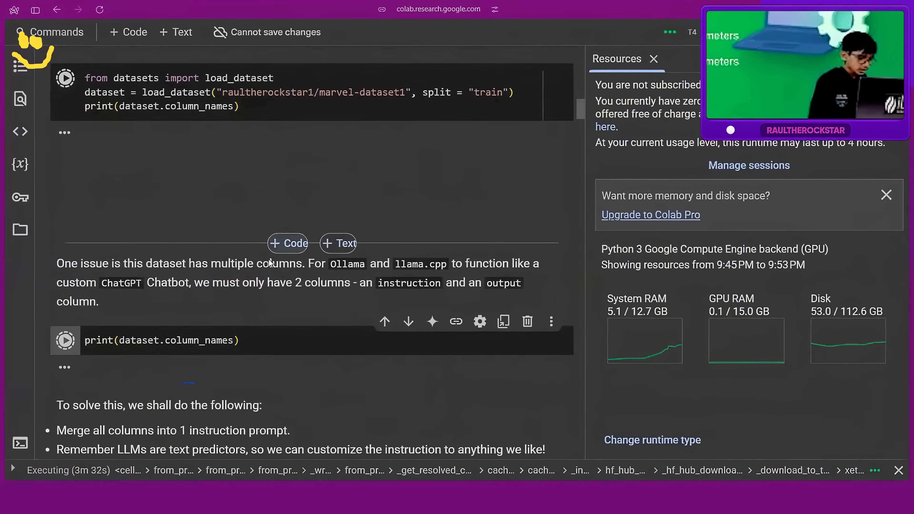
Step: Re-run the to_sharegpt cell that merges the output column, then head to the Hugging Face tab
{"action": "scroll", "scroll_direction": "down", "scroll_amount": 3}
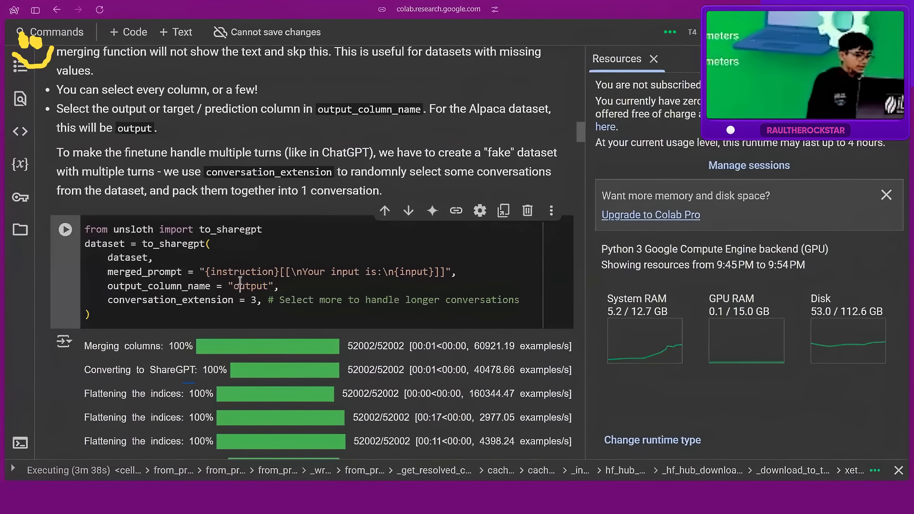
{"action": "double_click", "coordinate": [144, 272]}
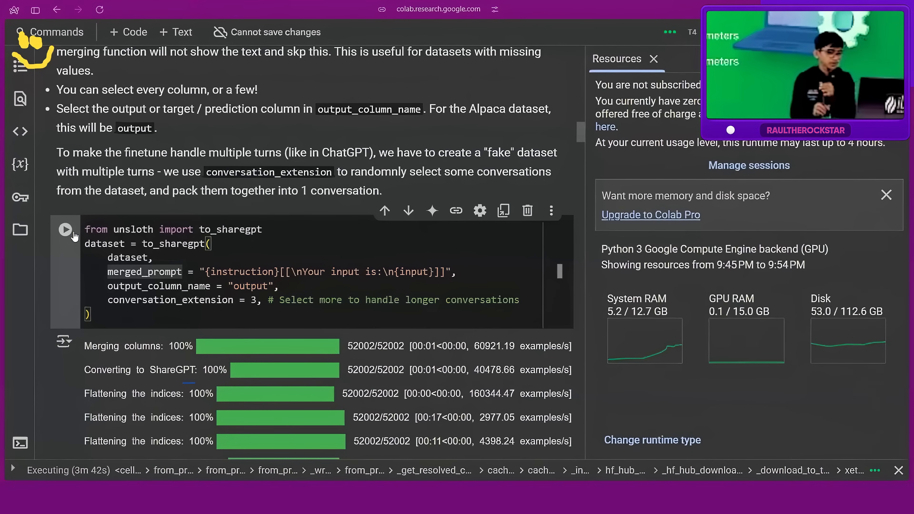
{"action": "mouse_move", "coordinate": [65, 229]}
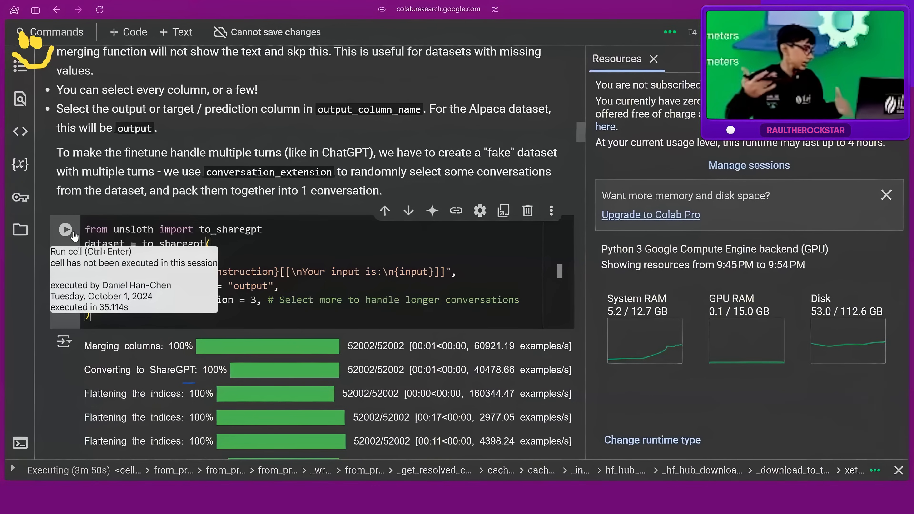
{"action": "left_click", "coordinate": [66, 229]}
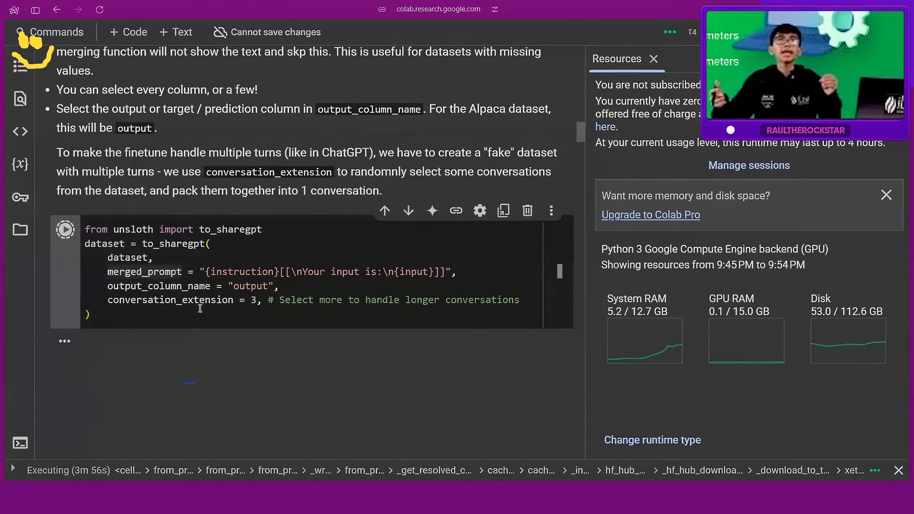
{"action": "left_click", "coordinate": [35, 10]}
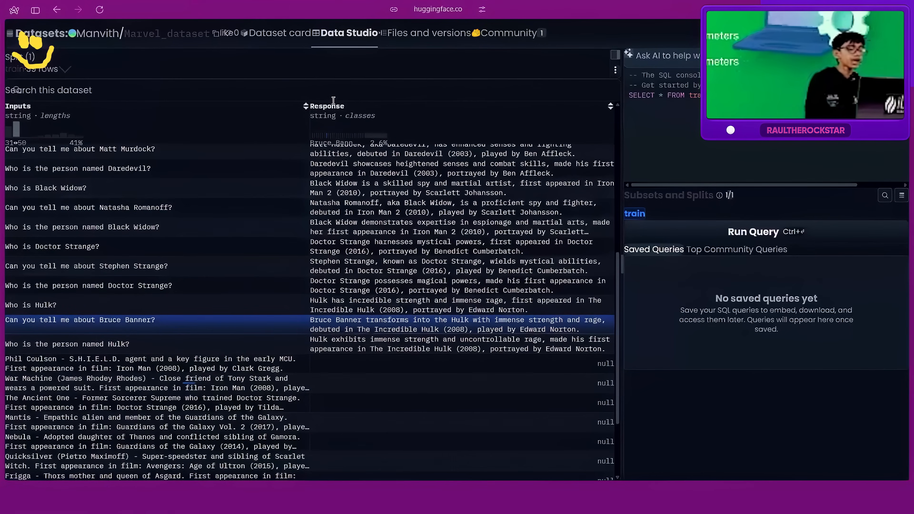
Step: Check the Marvel_dataset Inputs and Response columns on Hugging Face and return to the Colab notebook
{"action": "left_click", "coordinate": [327, 106]}
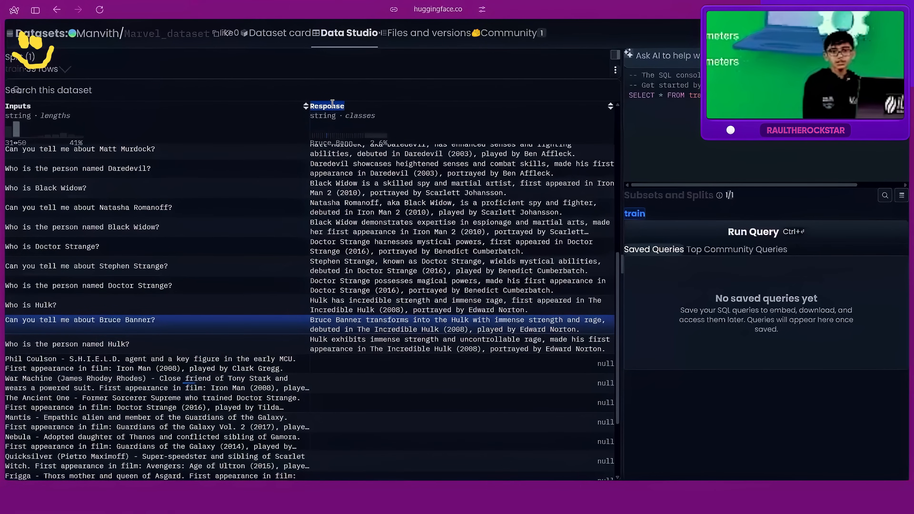
{"action": "left_click", "coordinate": [34, 10]}
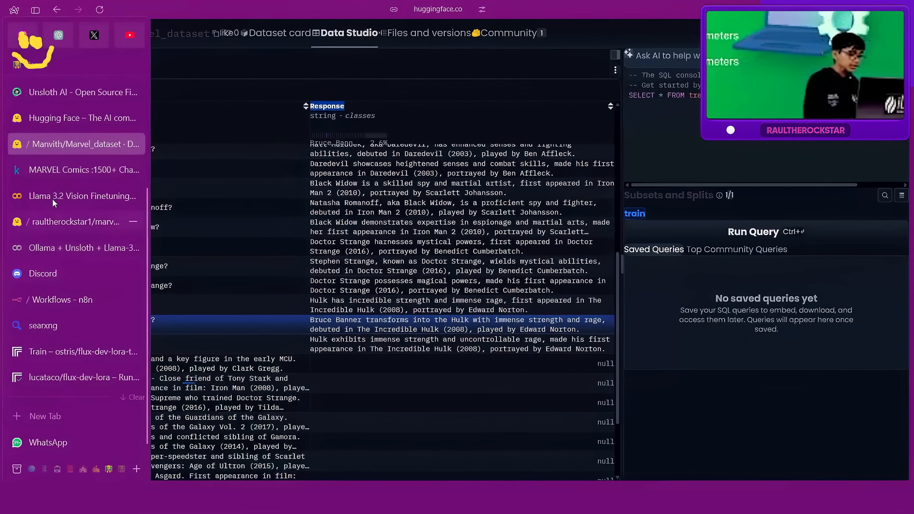
{"action": "left_click", "coordinate": [75, 248]}
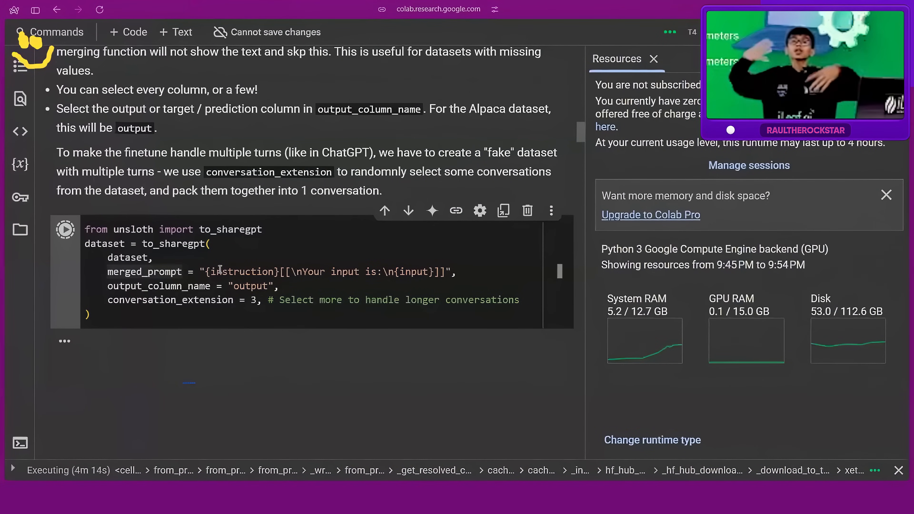
Step: Scroll down through the running notebook cells to the SFTTrainer cell while Llama-3 8B downloads
{"action": "scroll", "scroll_direction": "down", "scroll_amount": 3}
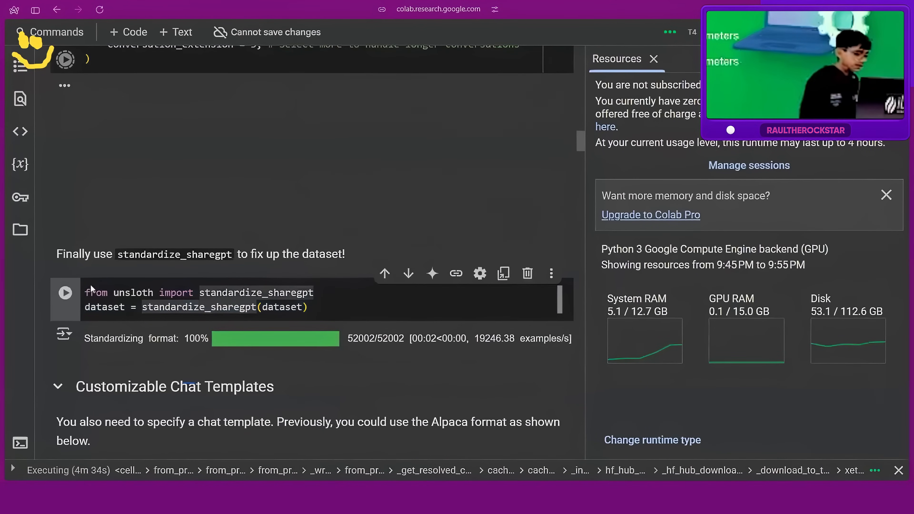
{"action": "scroll", "scroll_direction": "down", "scroll_amount": 3}
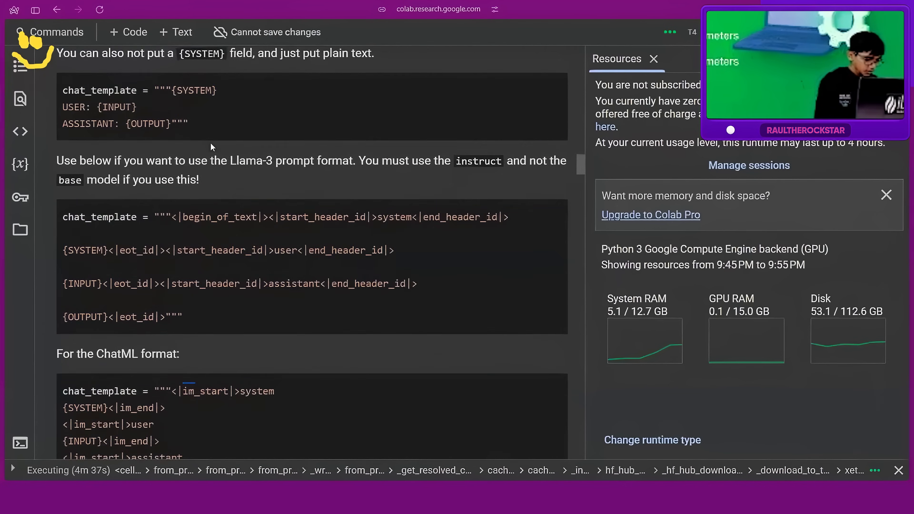
{"action": "scroll", "scroll_direction": "down", "scroll_amount": 3}
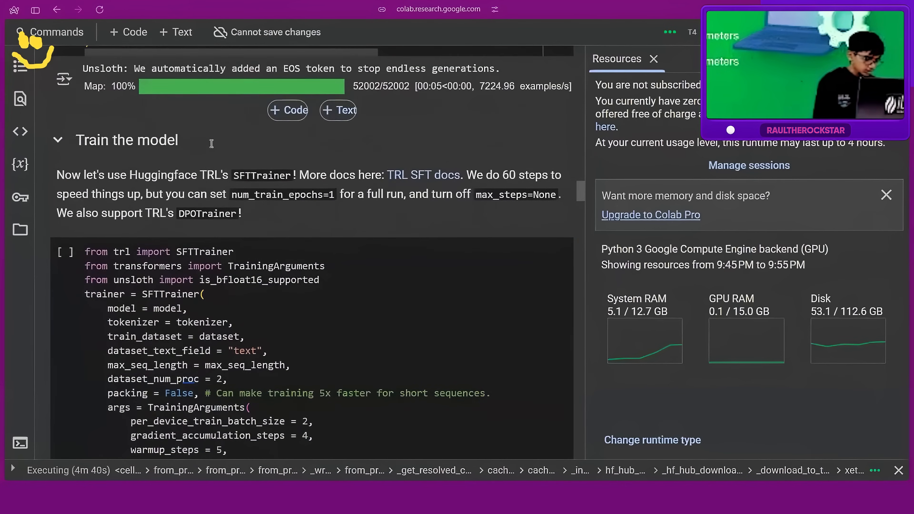
{"action": "scroll", "scroll_direction": "down", "scroll_amount": 3}
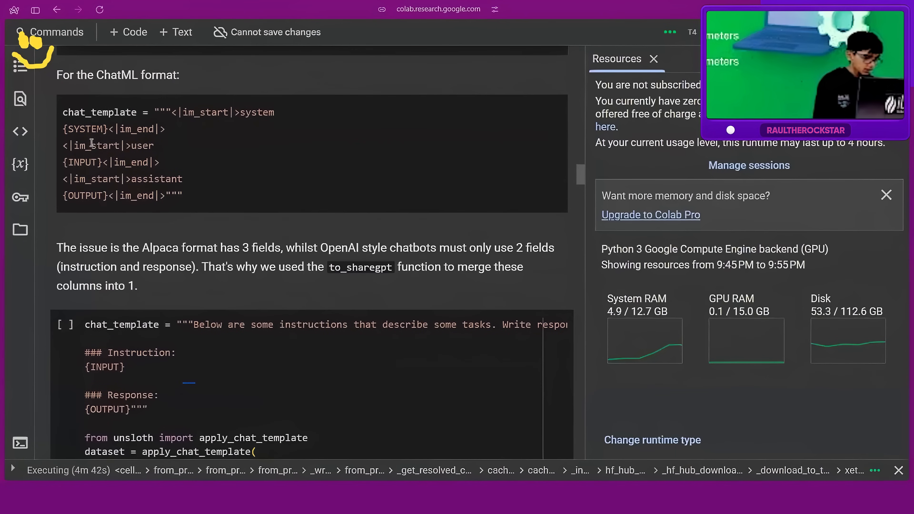
{"action": "scroll", "scroll_direction": "down", "scroll_amount": 3}
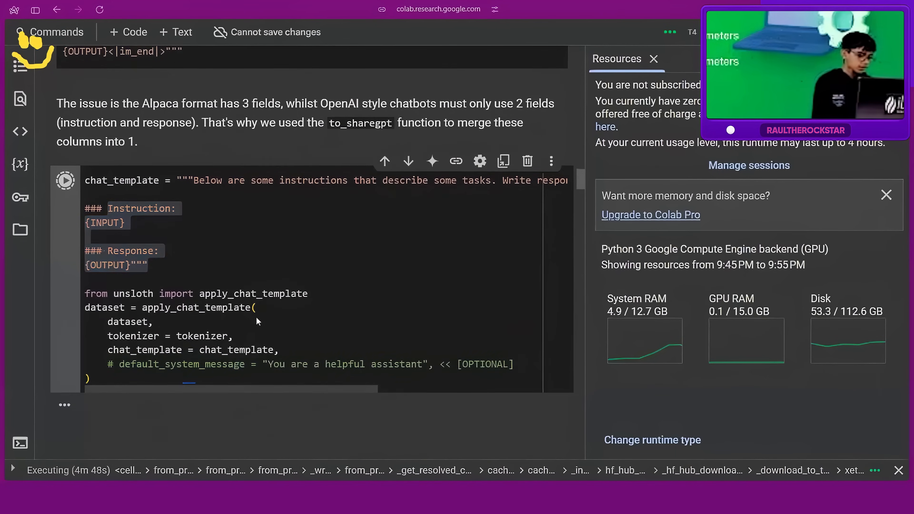
{"action": "scroll", "scroll_direction": "down", "scroll_amount": 3}
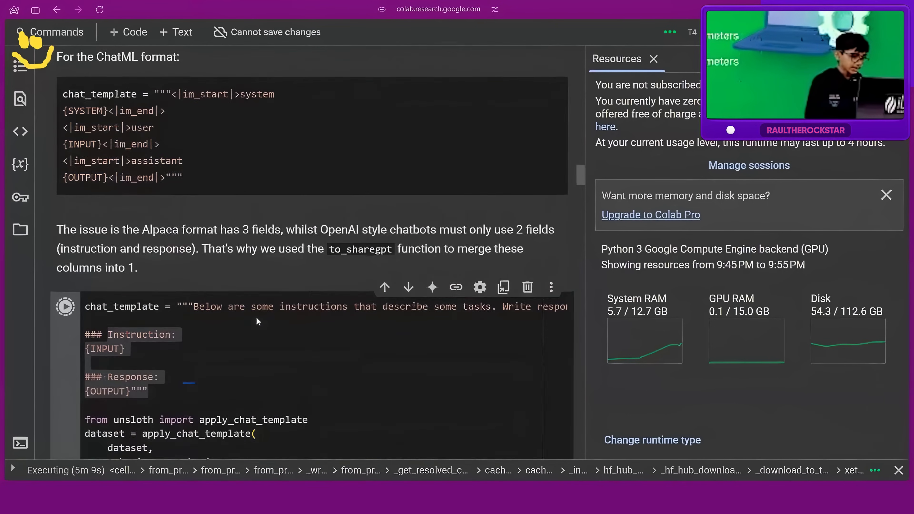
{"action": "scroll", "scroll_direction": "down", "scroll_amount": 3}
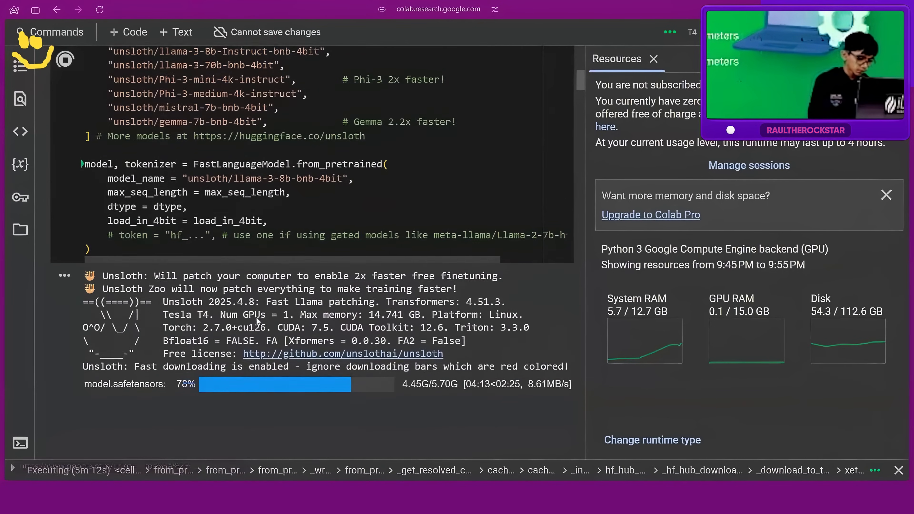
{"action": "scroll", "scroll_direction": "down", "scroll_amount": 3}
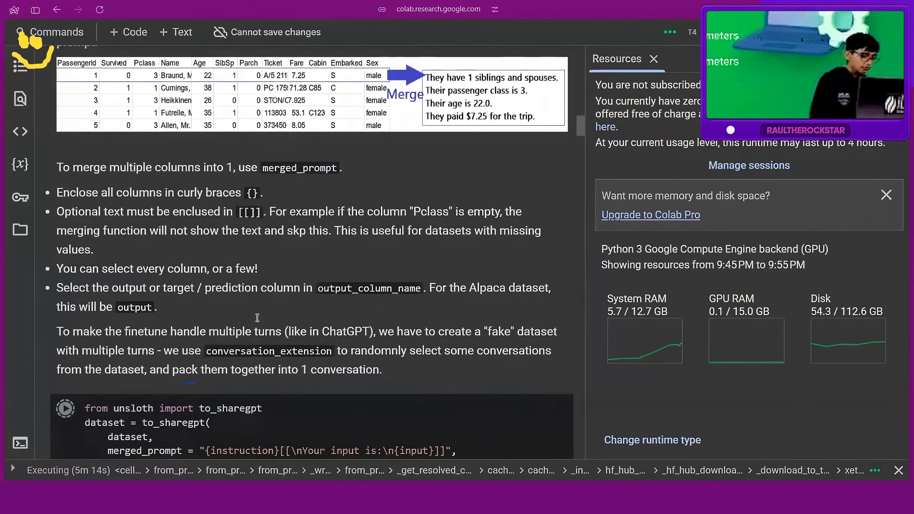
{"action": "scroll", "scroll_direction": "down", "scroll_amount": 3}
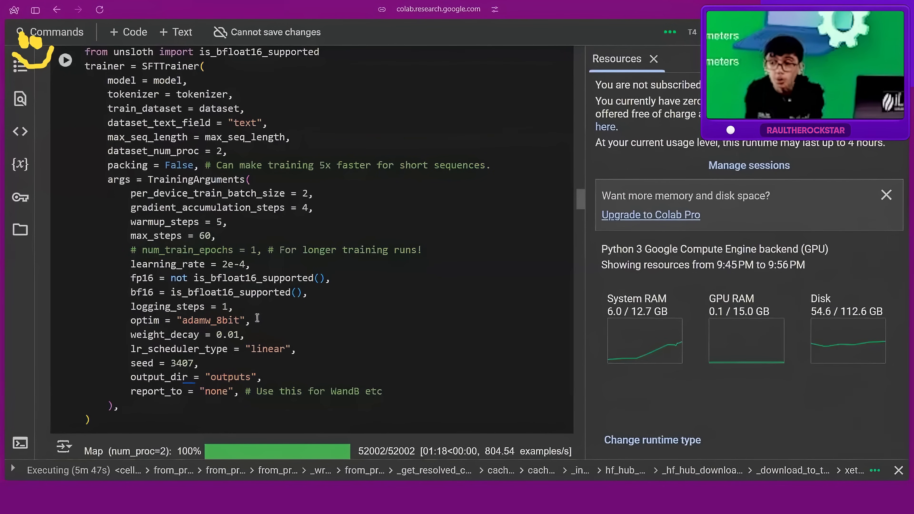
Step: Scroll to the Train the model section and let the SFTTrainer cell finish mapping
{"action": "scroll", "scroll_direction": "down", "scroll_amount": 3}
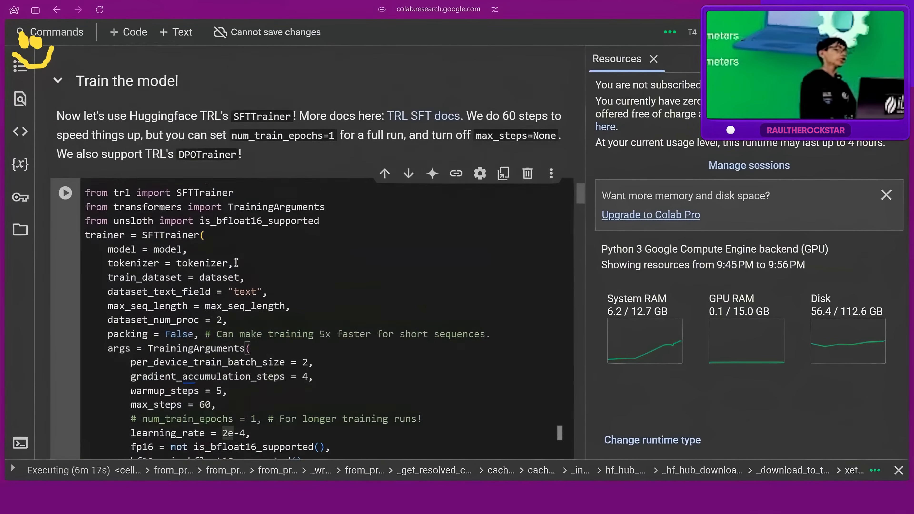
{"action": "scroll", "scroll_direction": "down", "scroll_amount": 3}
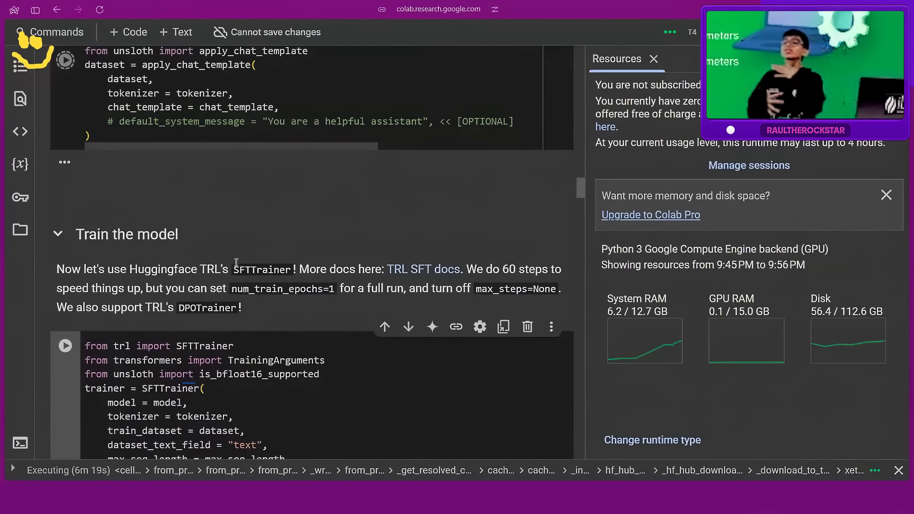
{"action": "scroll", "scroll_direction": "down", "scroll_amount": 3}
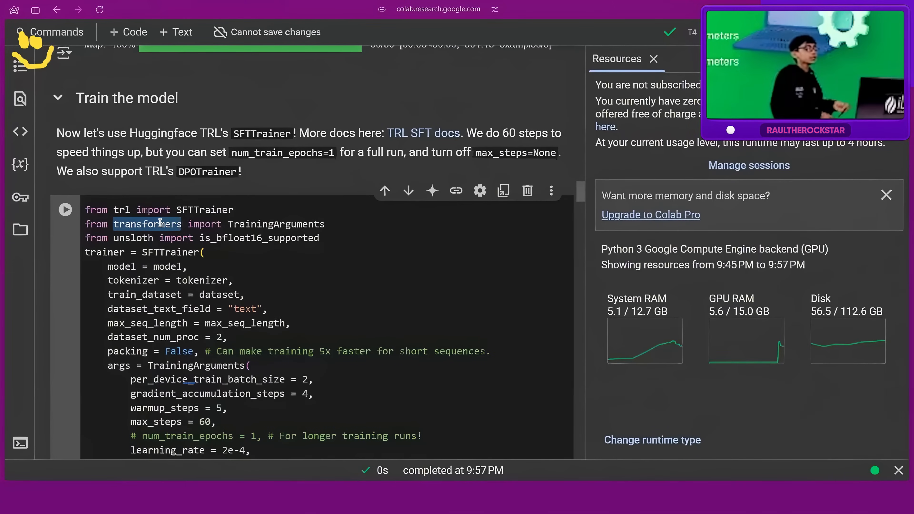
Step: Review the SFTTrainer arguments including max_steps = 60 and rerun the dataset cells on a 60-example slice
{"action": "triple_click", "coordinate": [204, 224]}
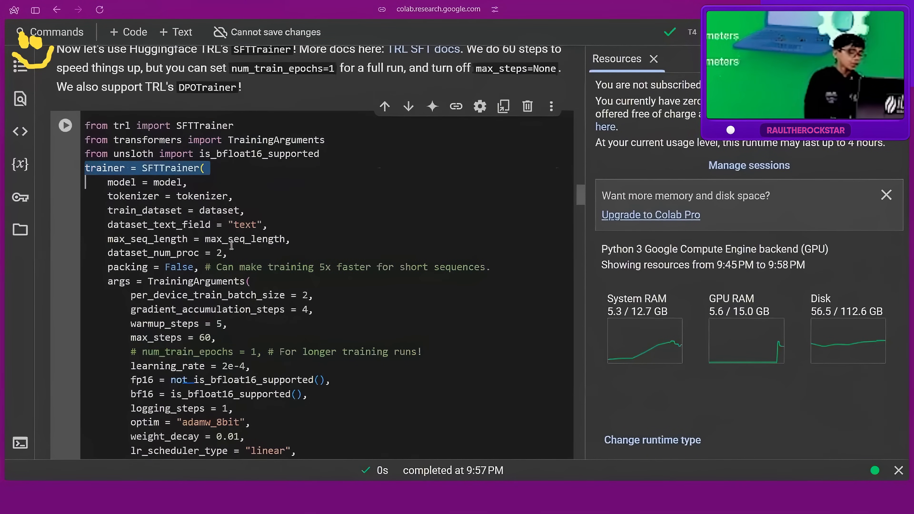
{"action": "scroll", "scroll_direction": "down", "scroll_amount": 3}
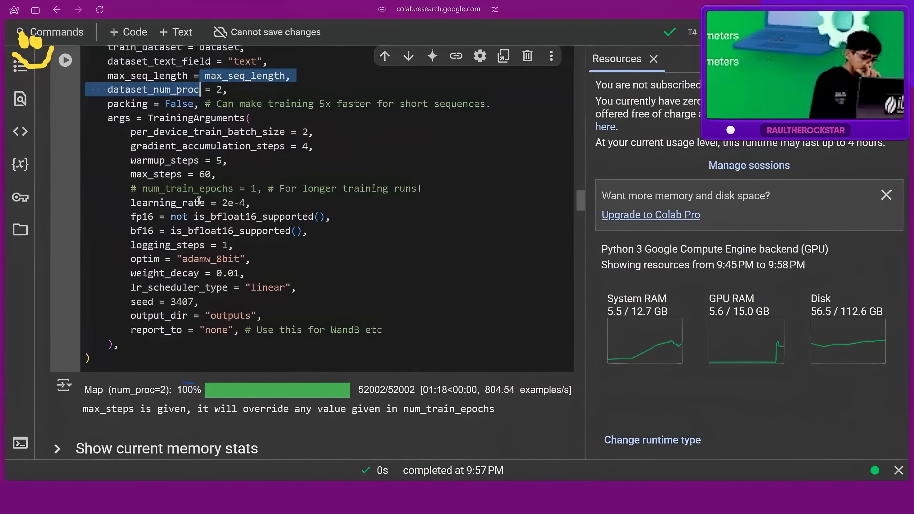
{"action": "double_click", "coordinate": [165, 273]}
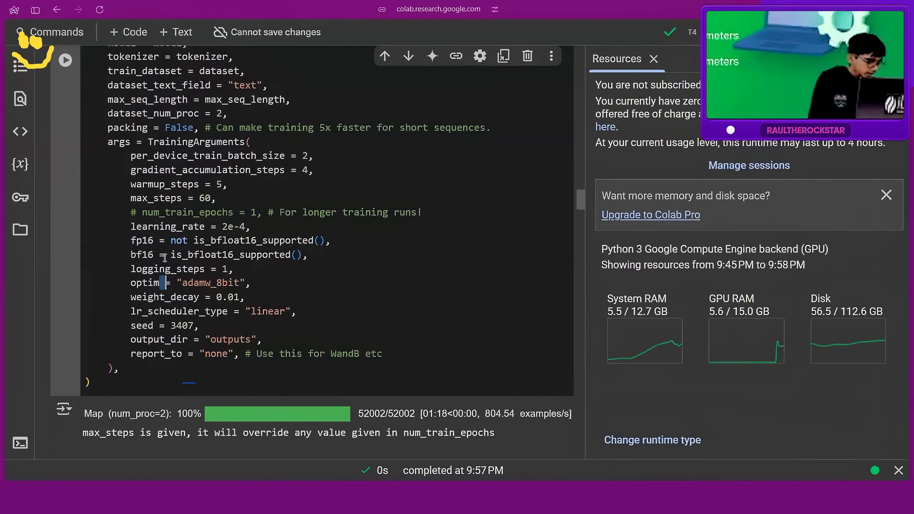
{"action": "double_click", "coordinate": [173, 198]}
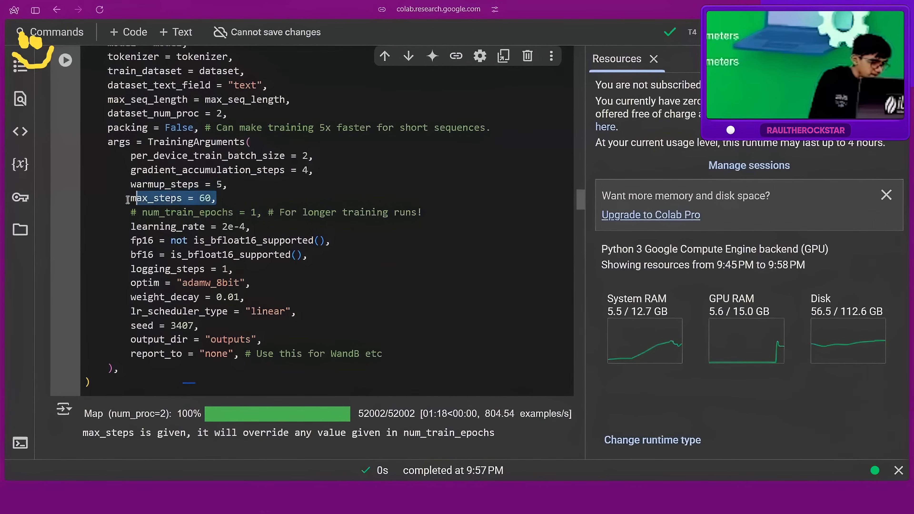
{"action": "left_click", "coordinate": [222, 170]}
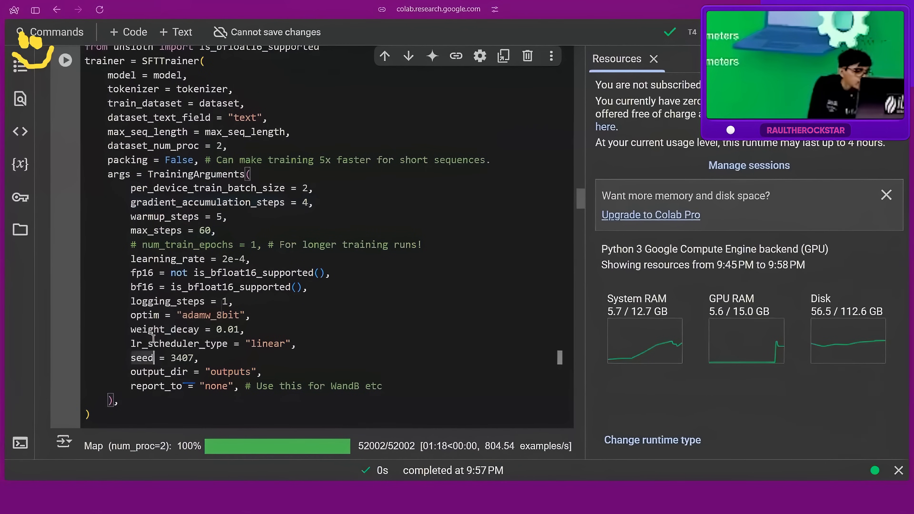
{"action": "scroll", "scroll_direction": "down", "scroll_amount": 3}
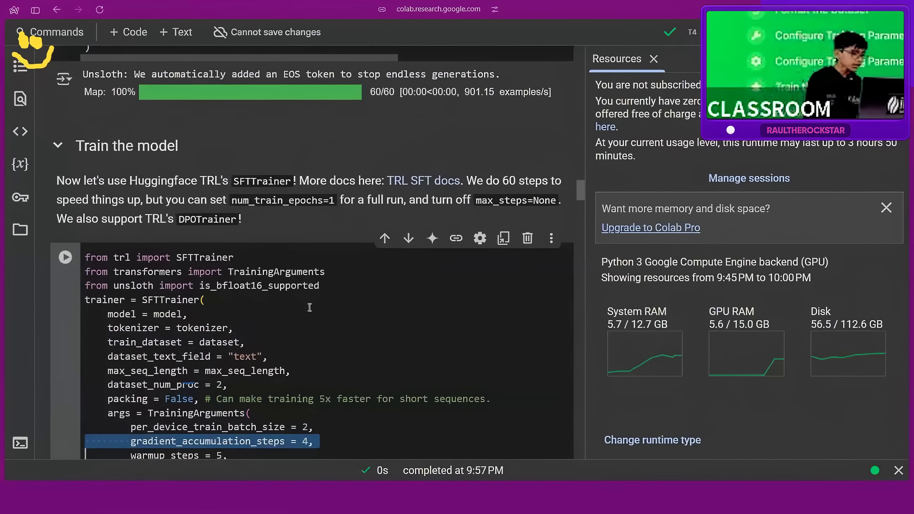
Step: Run the trainer_stats = trainer.train() cell to start training for 60 steps on 60 examples
{"action": "scroll", "scroll_direction": "down", "scroll_amount": 3}
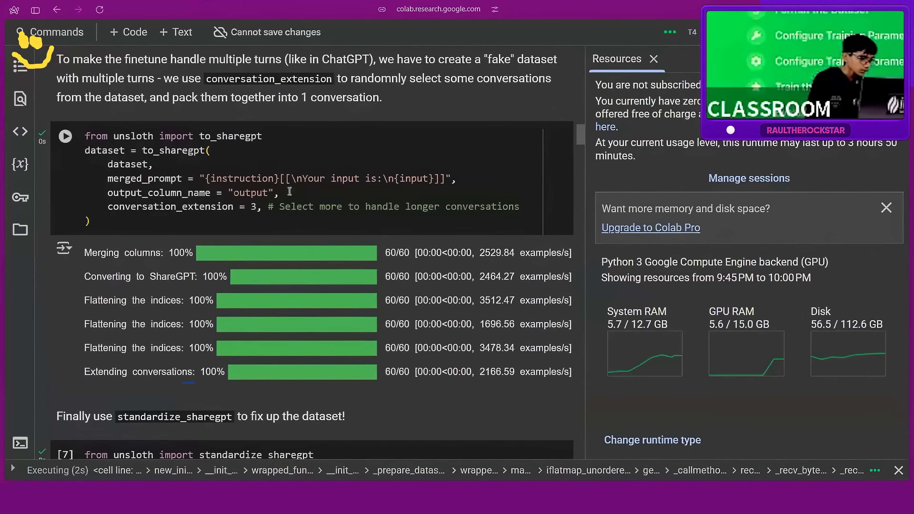
{"action": "scroll", "scroll_direction": "down", "scroll_amount": 3}
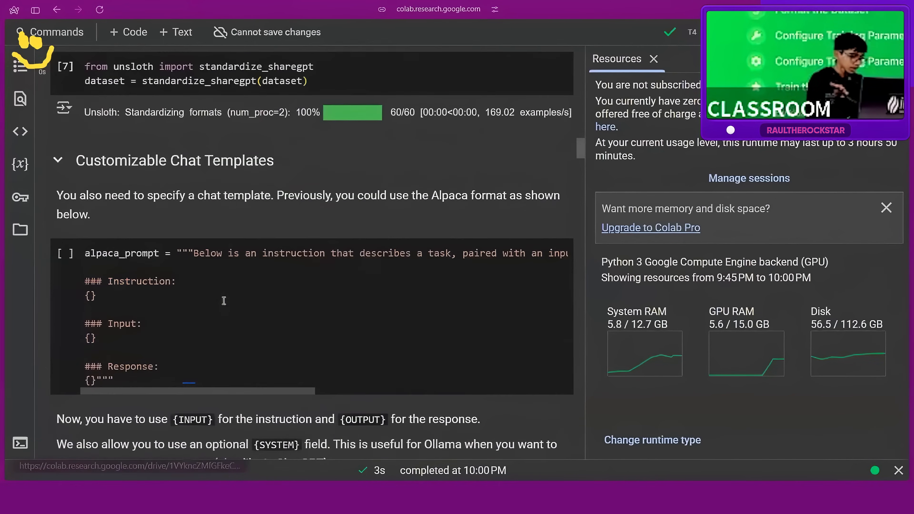
{"action": "scroll", "scroll_direction": "down", "scroll_amount": 3}
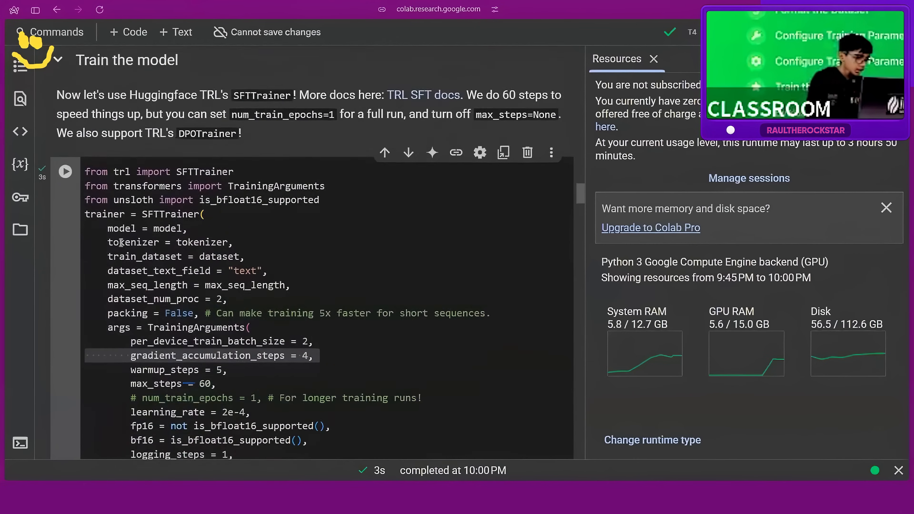
{"action": "left_click", "coordinate": [65, 246]}
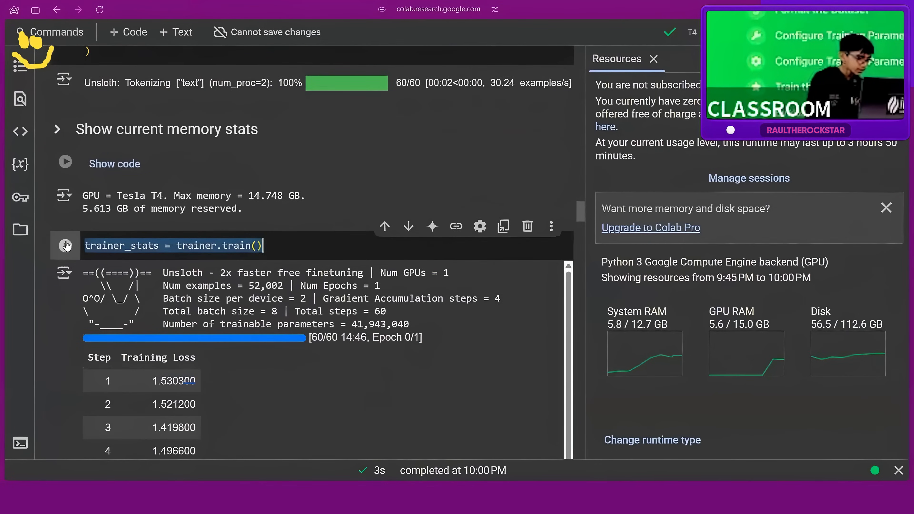
{"action": "left_click", "coordinate": [64, 245]}
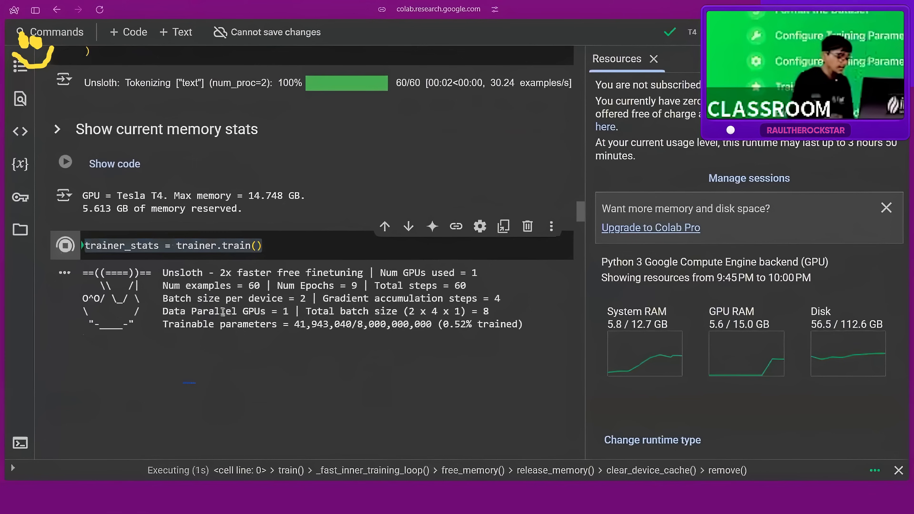